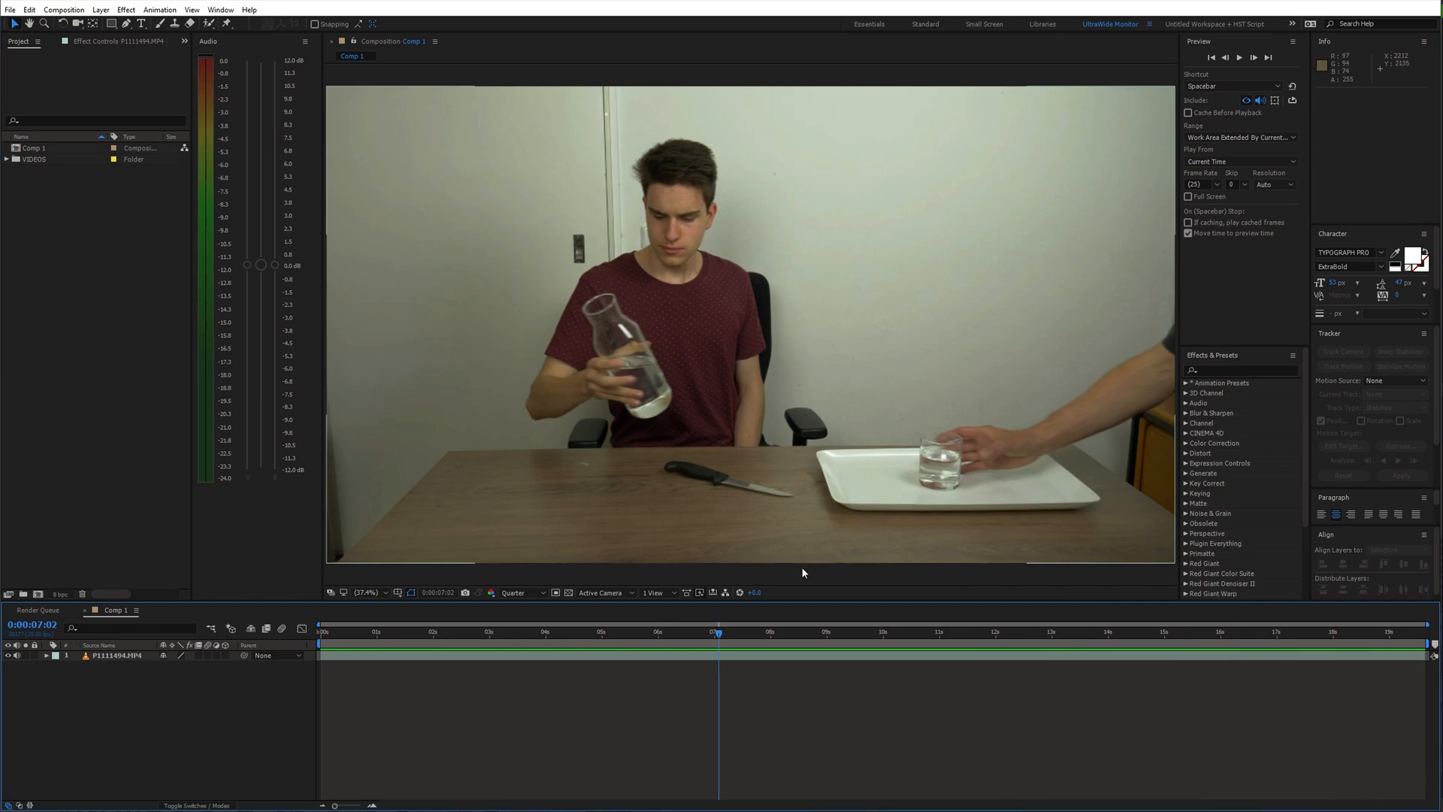
# - Move the playhead to about 6 s where the glass stands alone on the tray
pyautogui.click(711, 632)
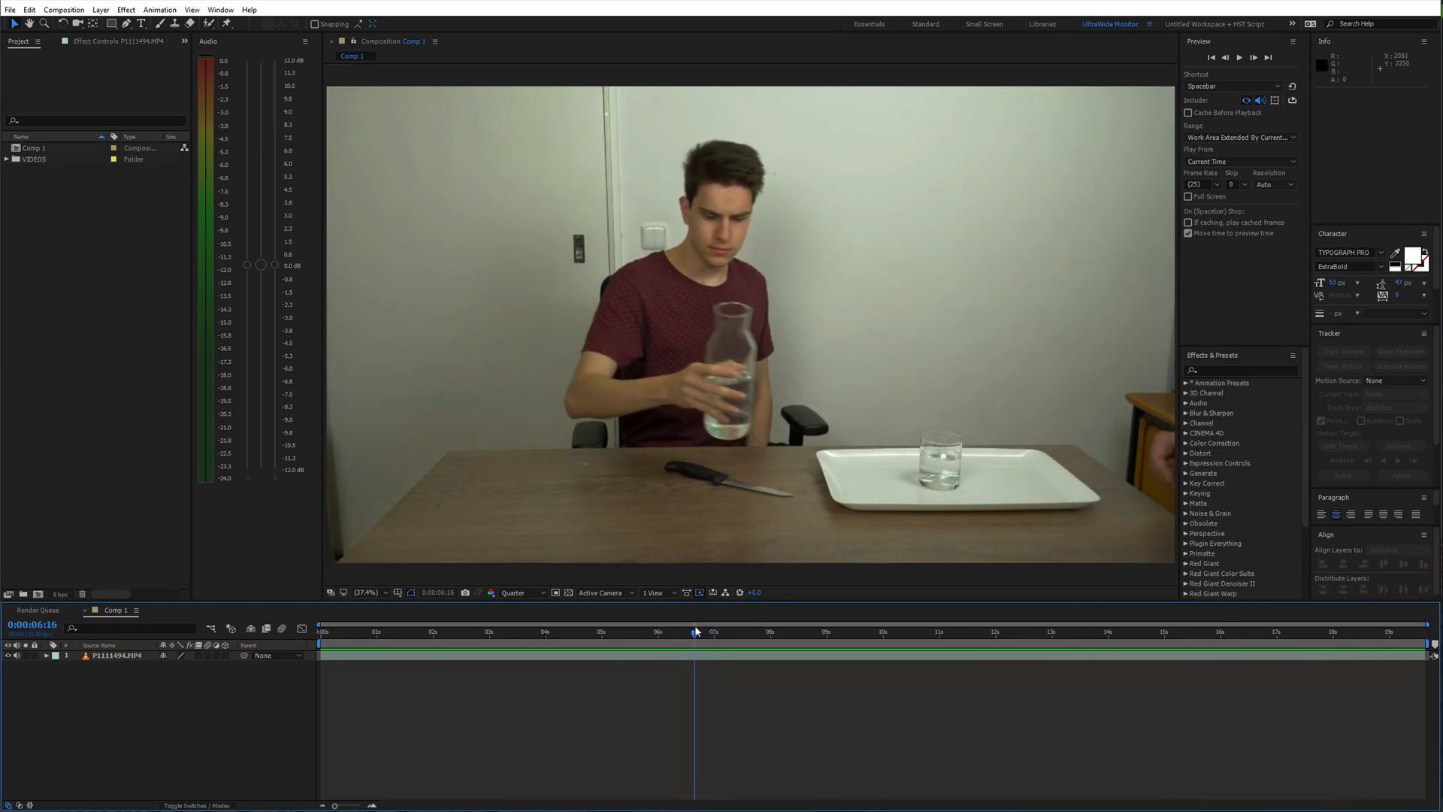
pyautogui.click(651, 631)
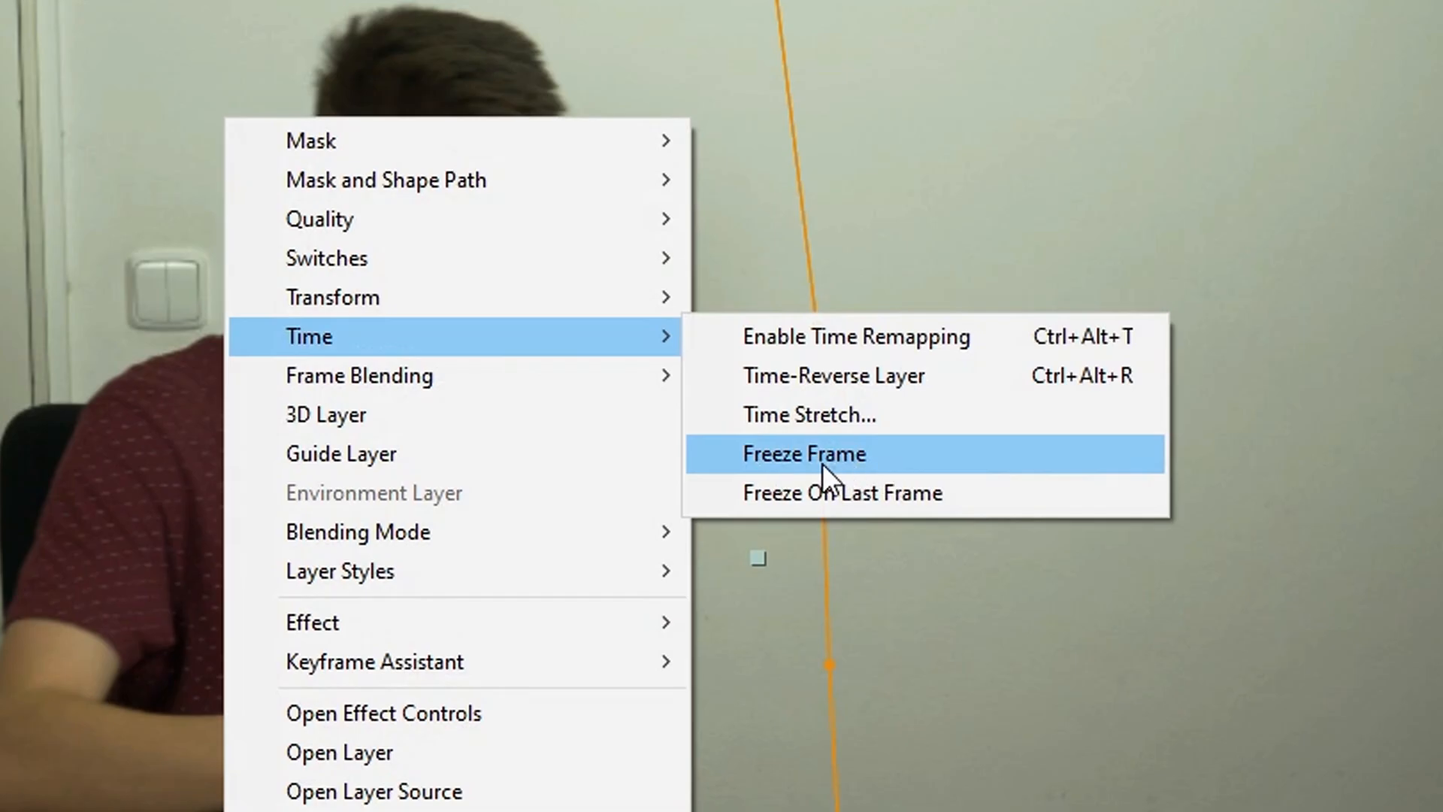
# - Freeze the footage at the current frame and duplicate it into freeze, main video 2 and main video layers
pyautogui.click(803, 454)
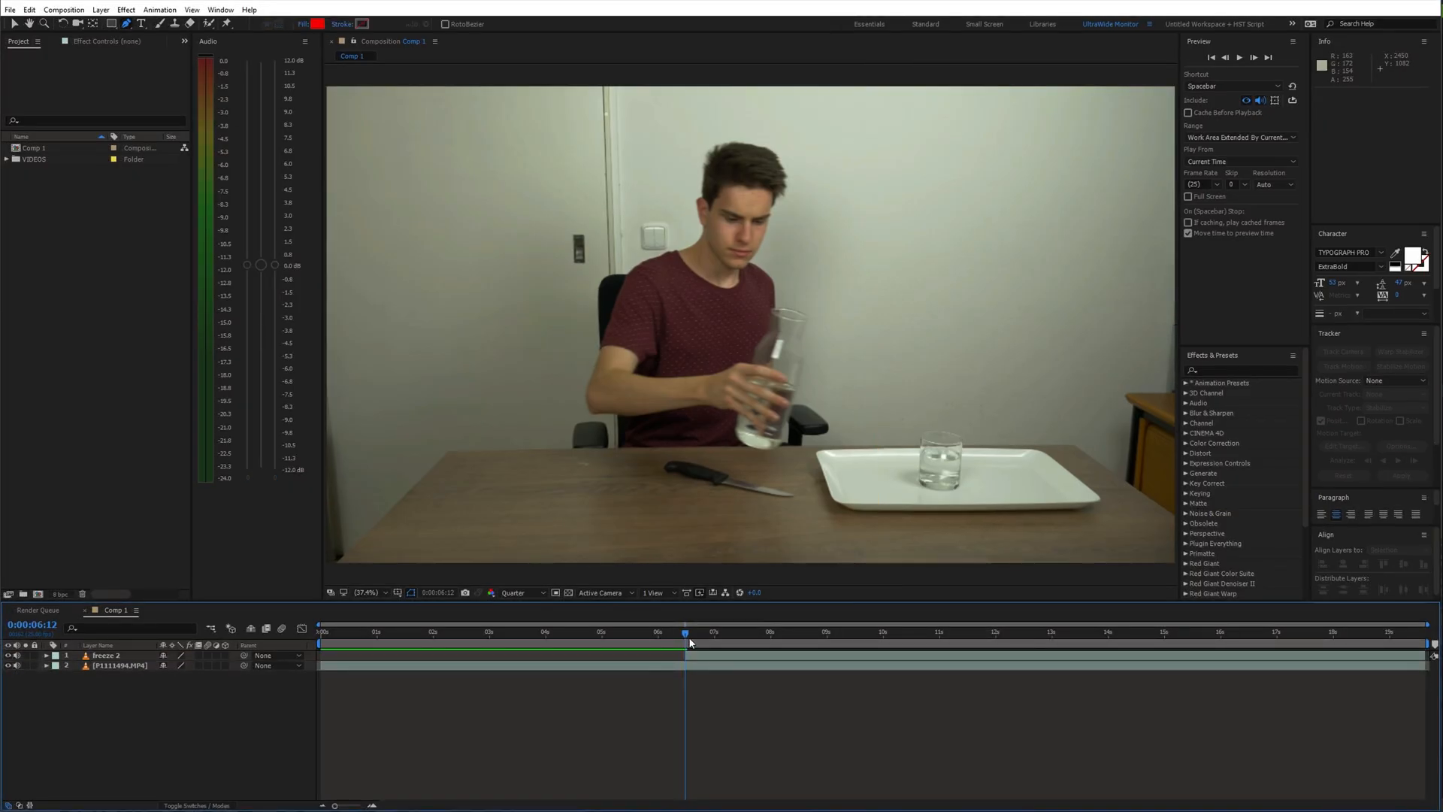
pyautogui.click(924, 632)
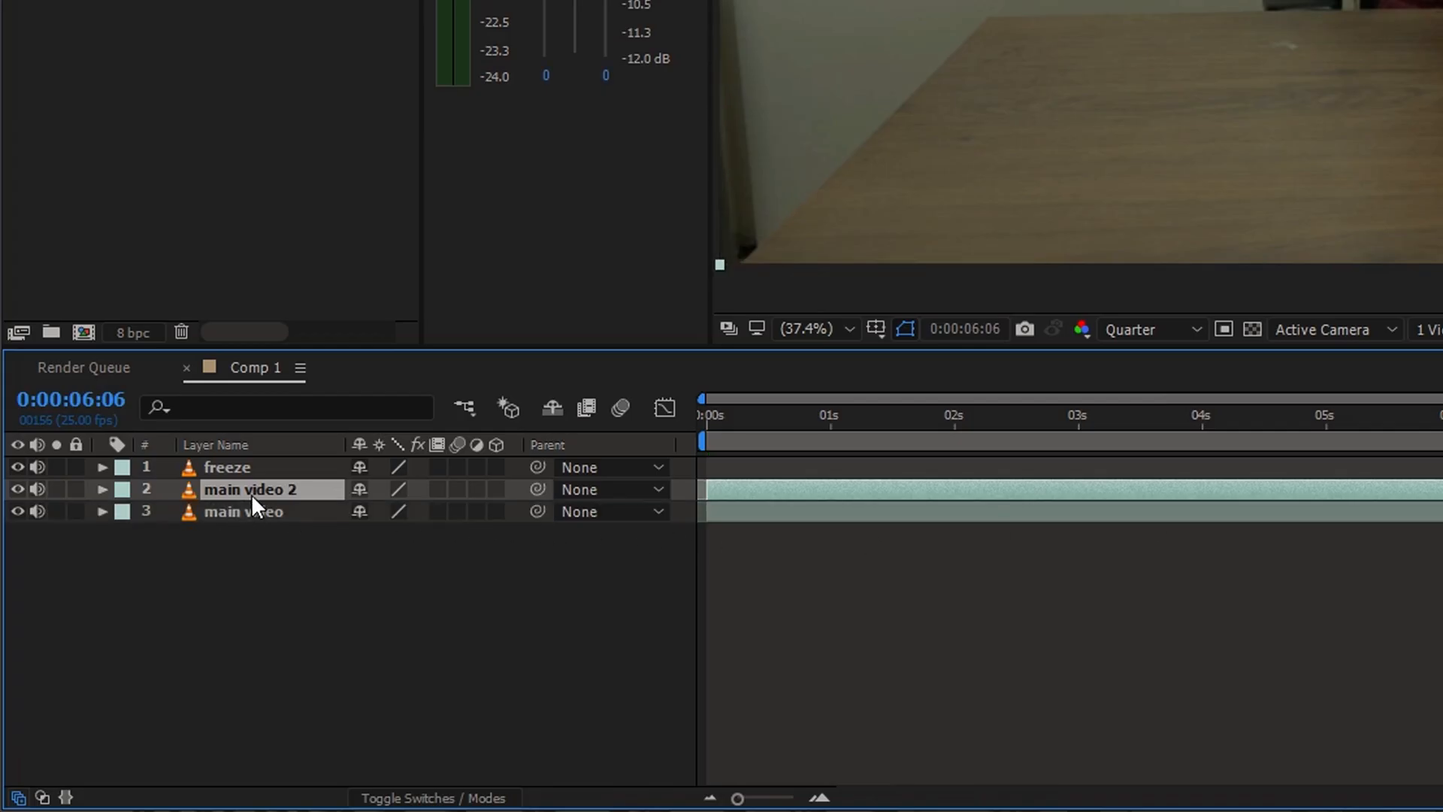
# - Duplicate the footage as a cup layer and trace a Pen mask around the glass rim and body
pyautogui.moveTo(248, 489); pyautogui.dragTo(248, 466)
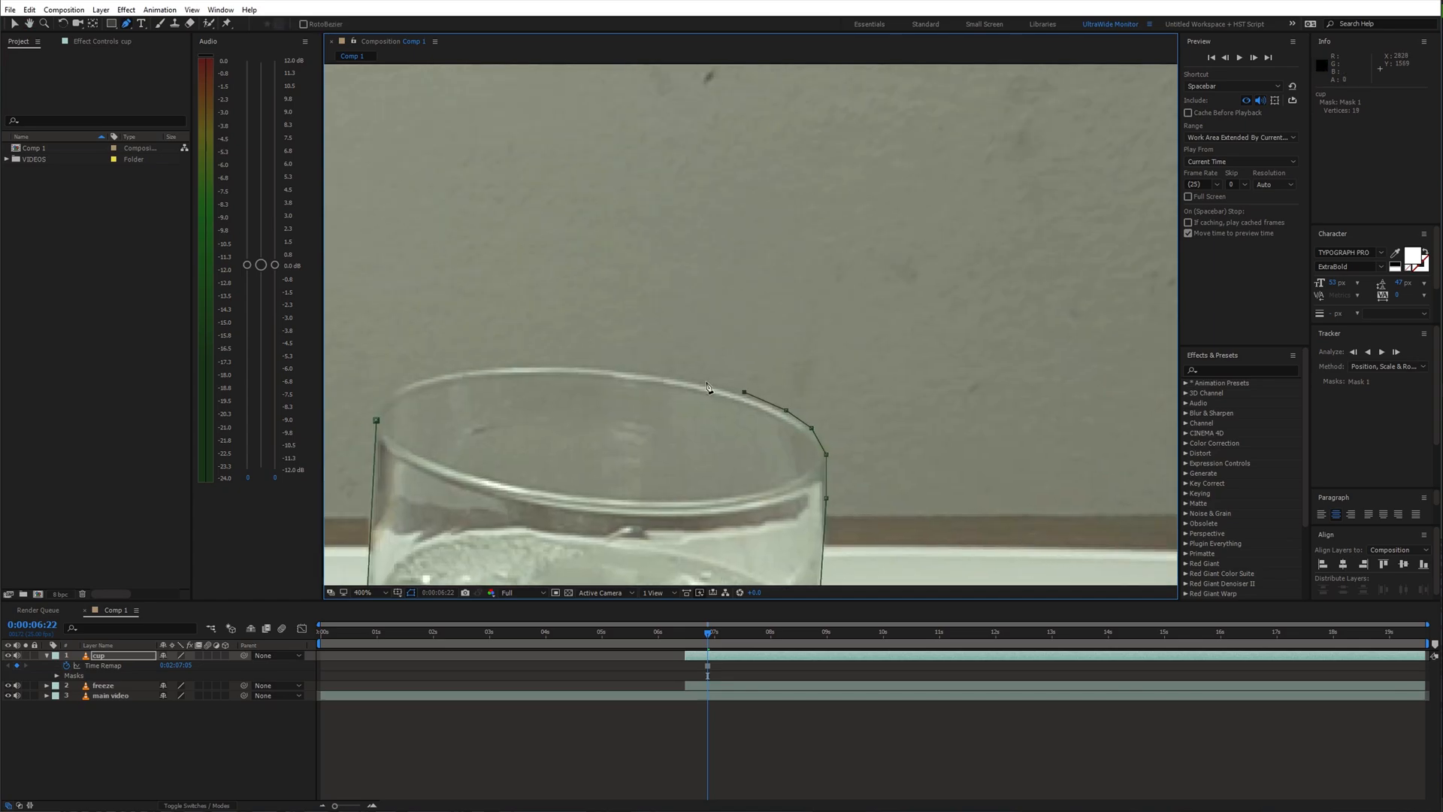
pyautogui.click(364, 592)
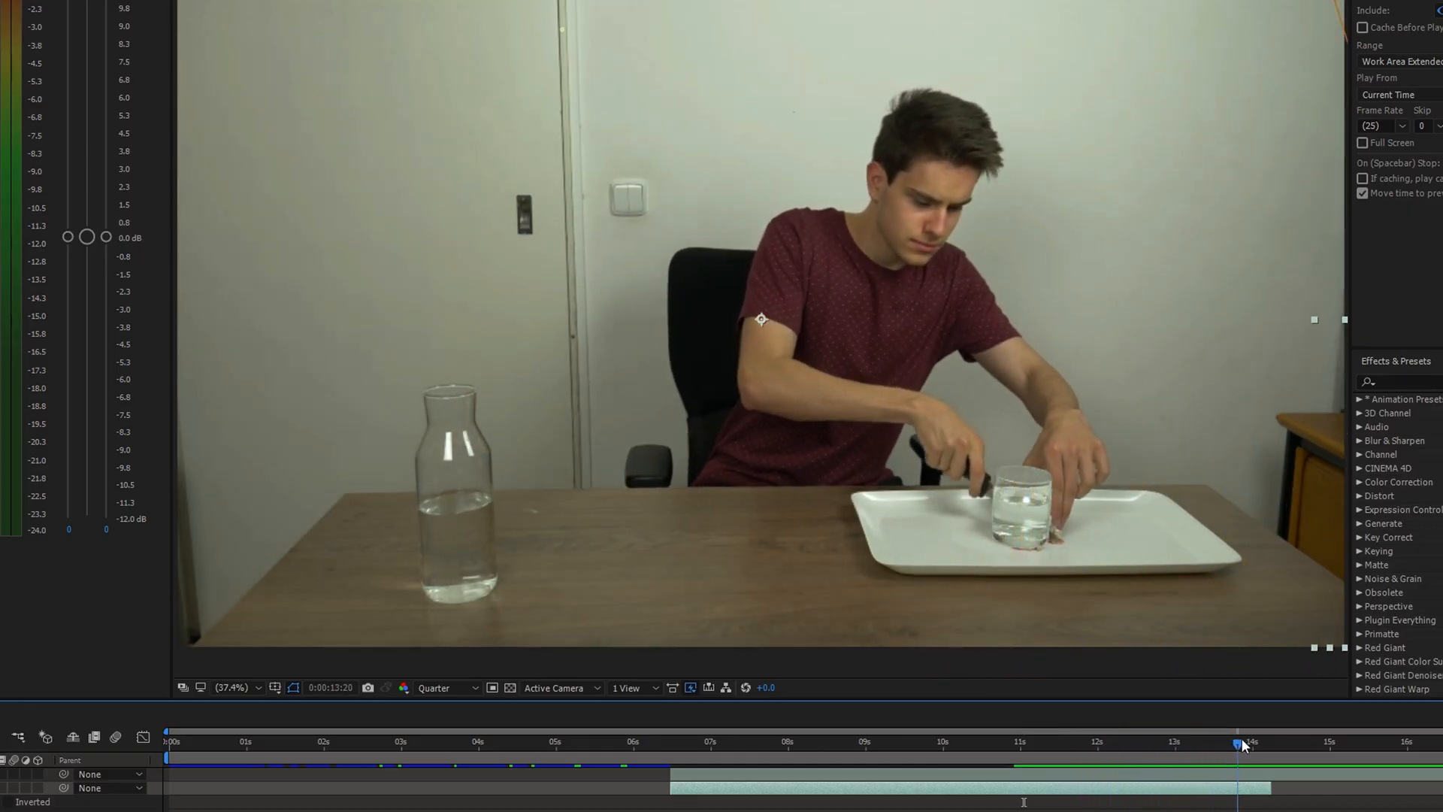
# - Duplicate the footage as roto and paint a Roto Brush matte isolating the hands, knife and cake
pyautogui.moveTo(1242, 744); pyautogui.dragTo(1188, 744)
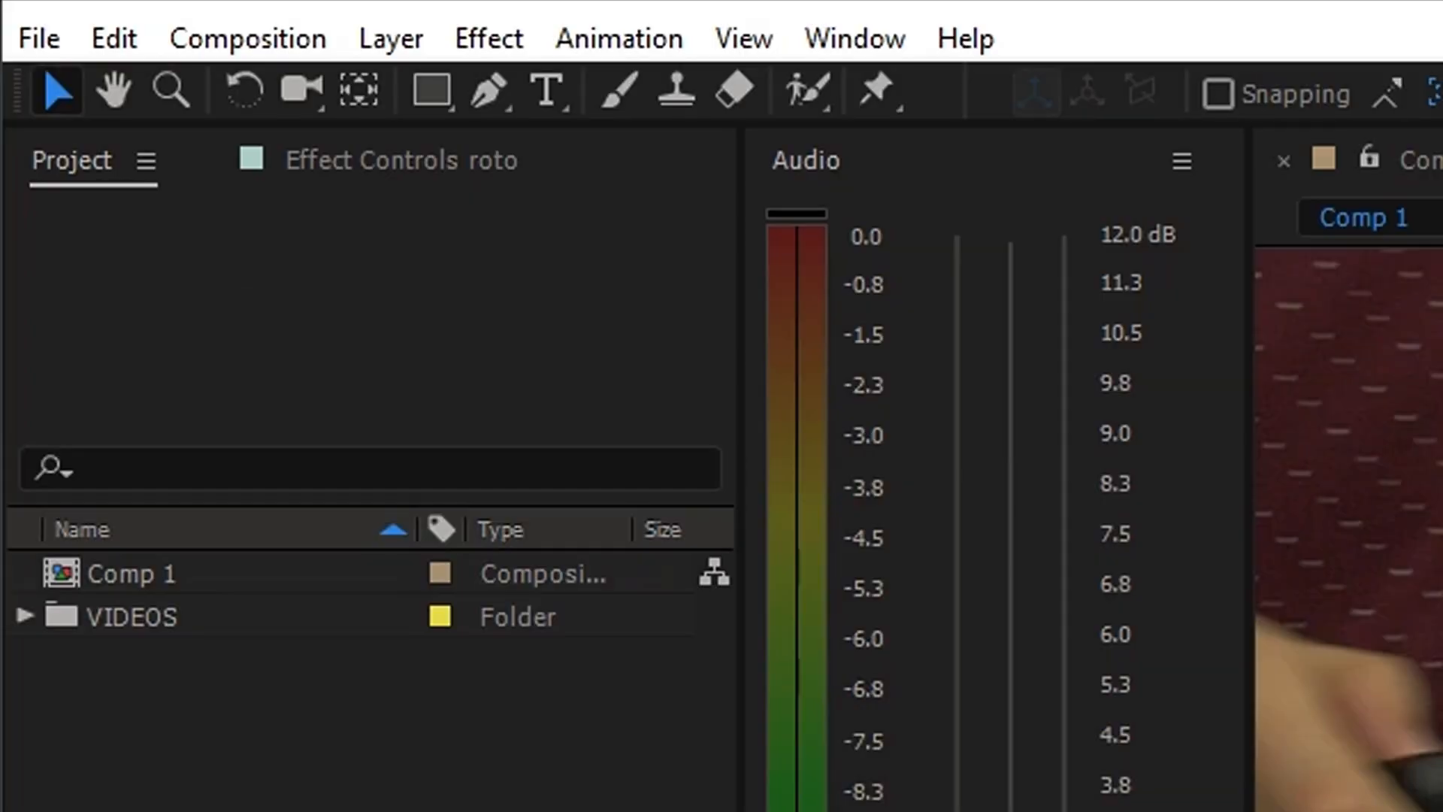
pyautogui.click(804, 90)
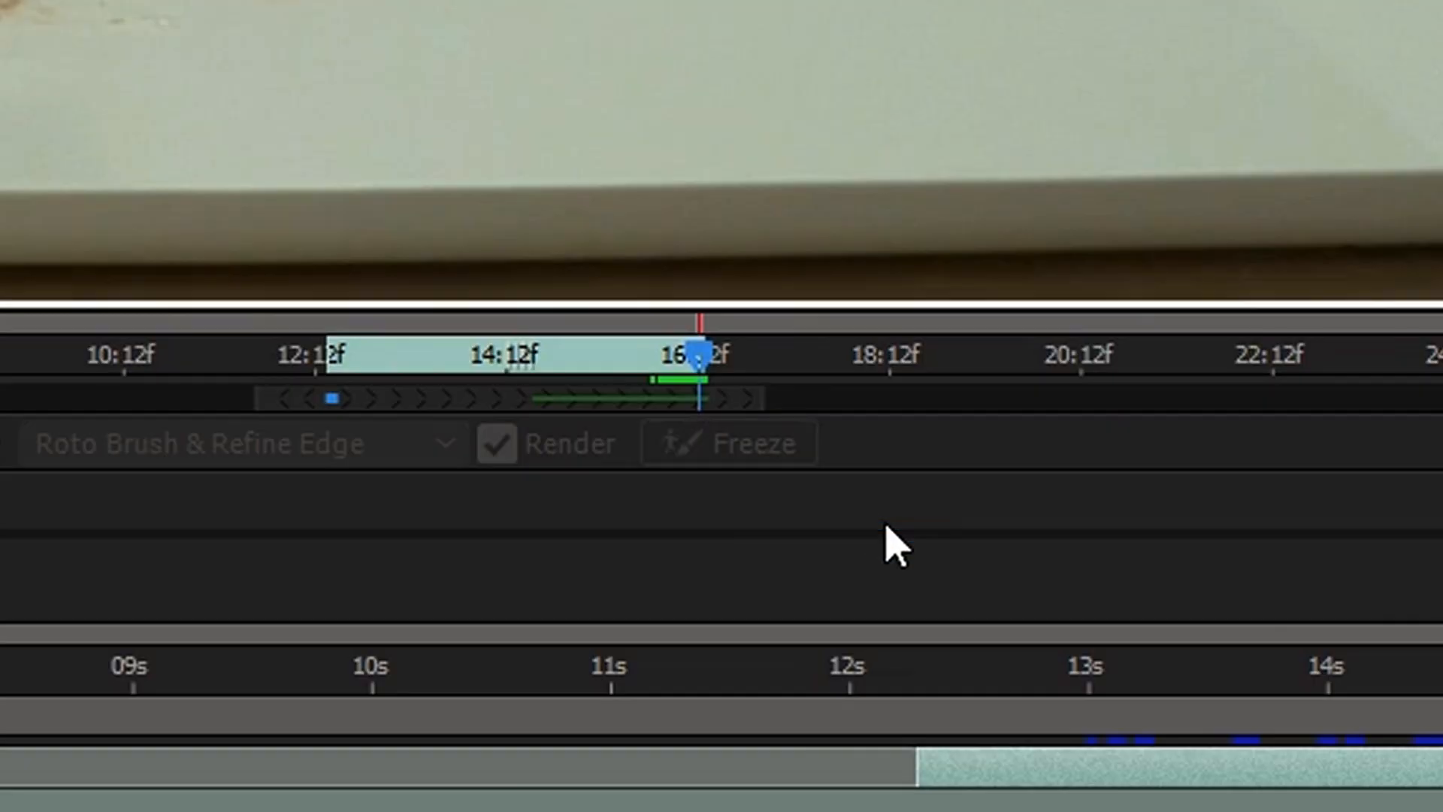
pyautogui.click(731, 442)
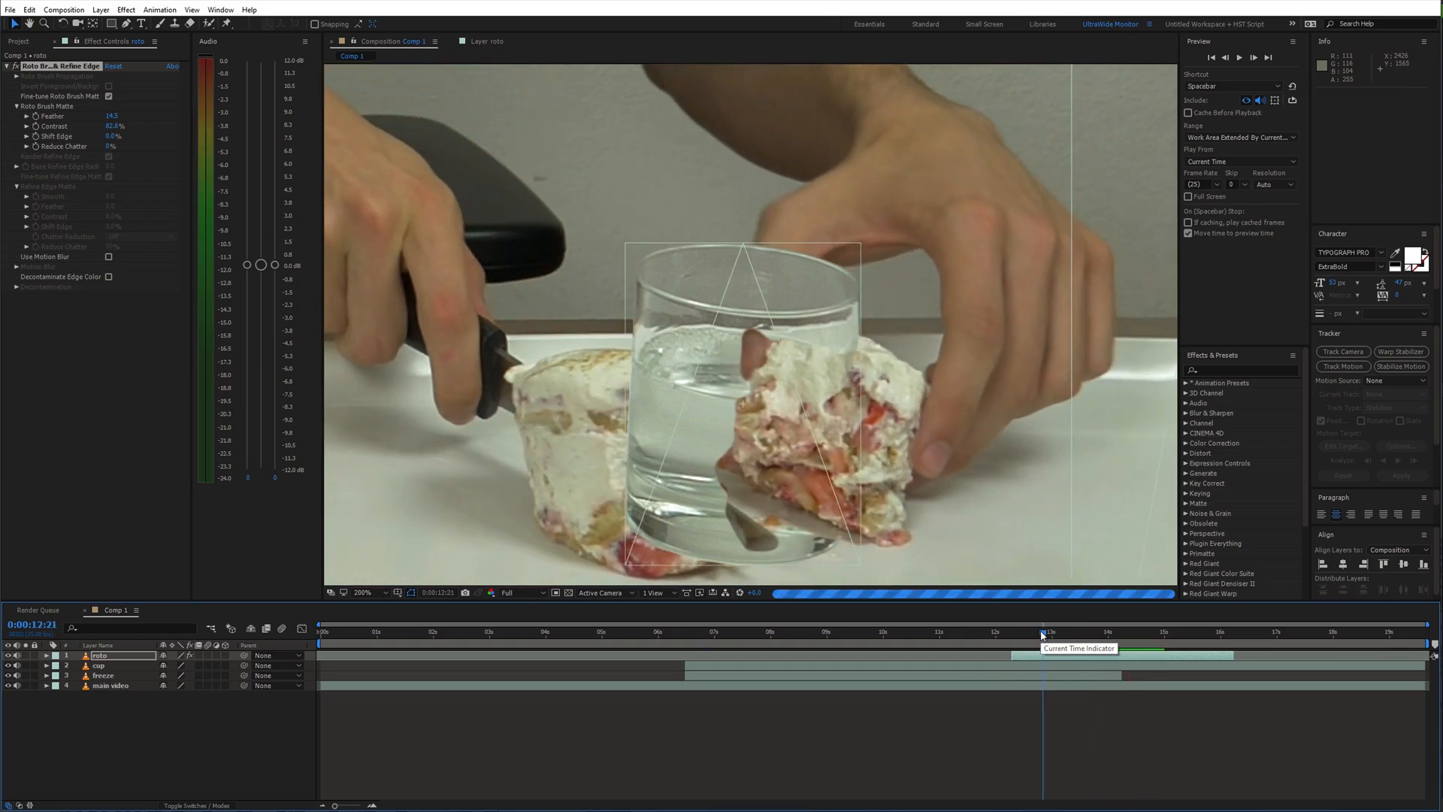
# - Apply Mesh Warp to the cup layer and keyframe Distortion Mesh and Mask Path across the frames of the cut
pyautogui.moveTo(1040, 635); pyautogui.dragTo(1010, 651)
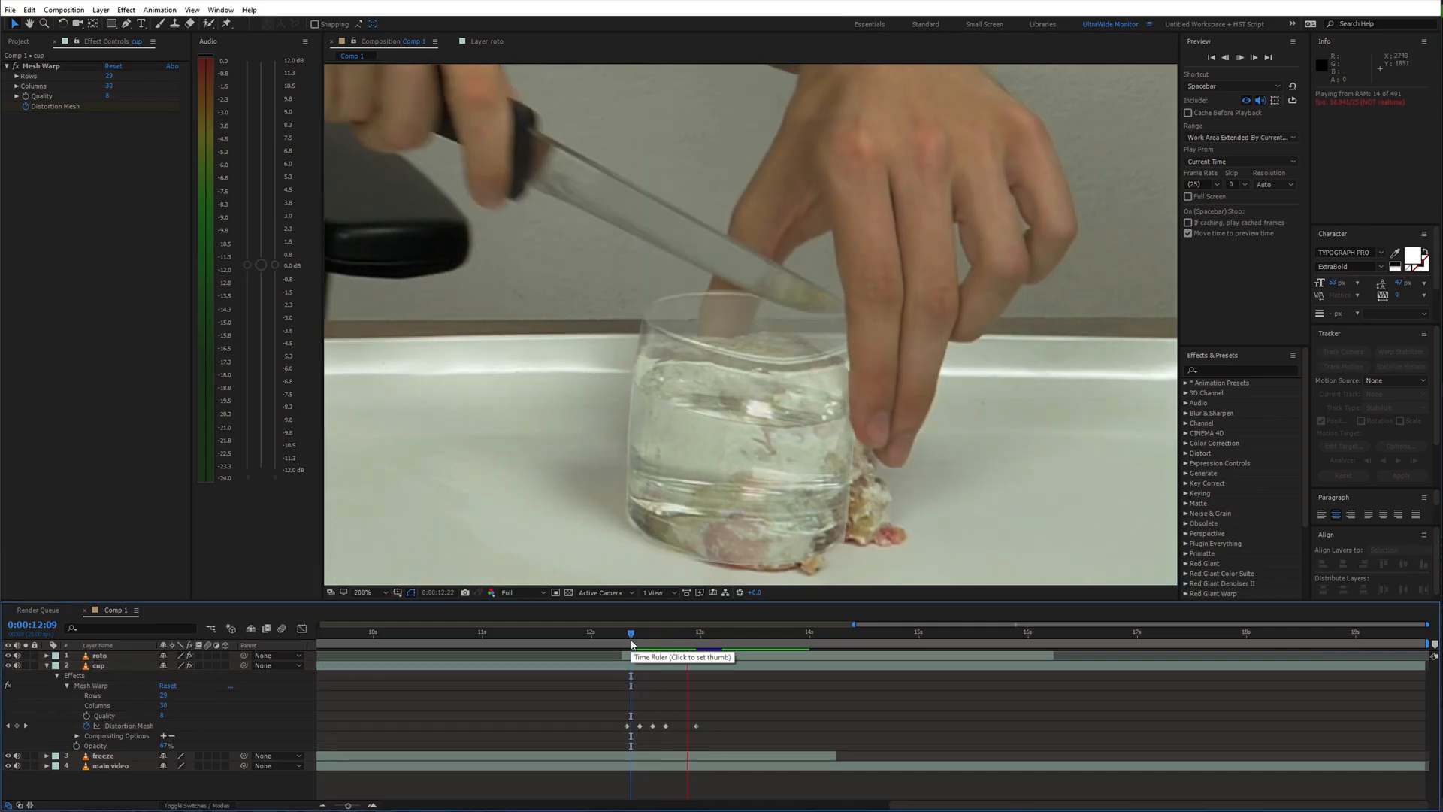
pyautogui.click(836, 633)
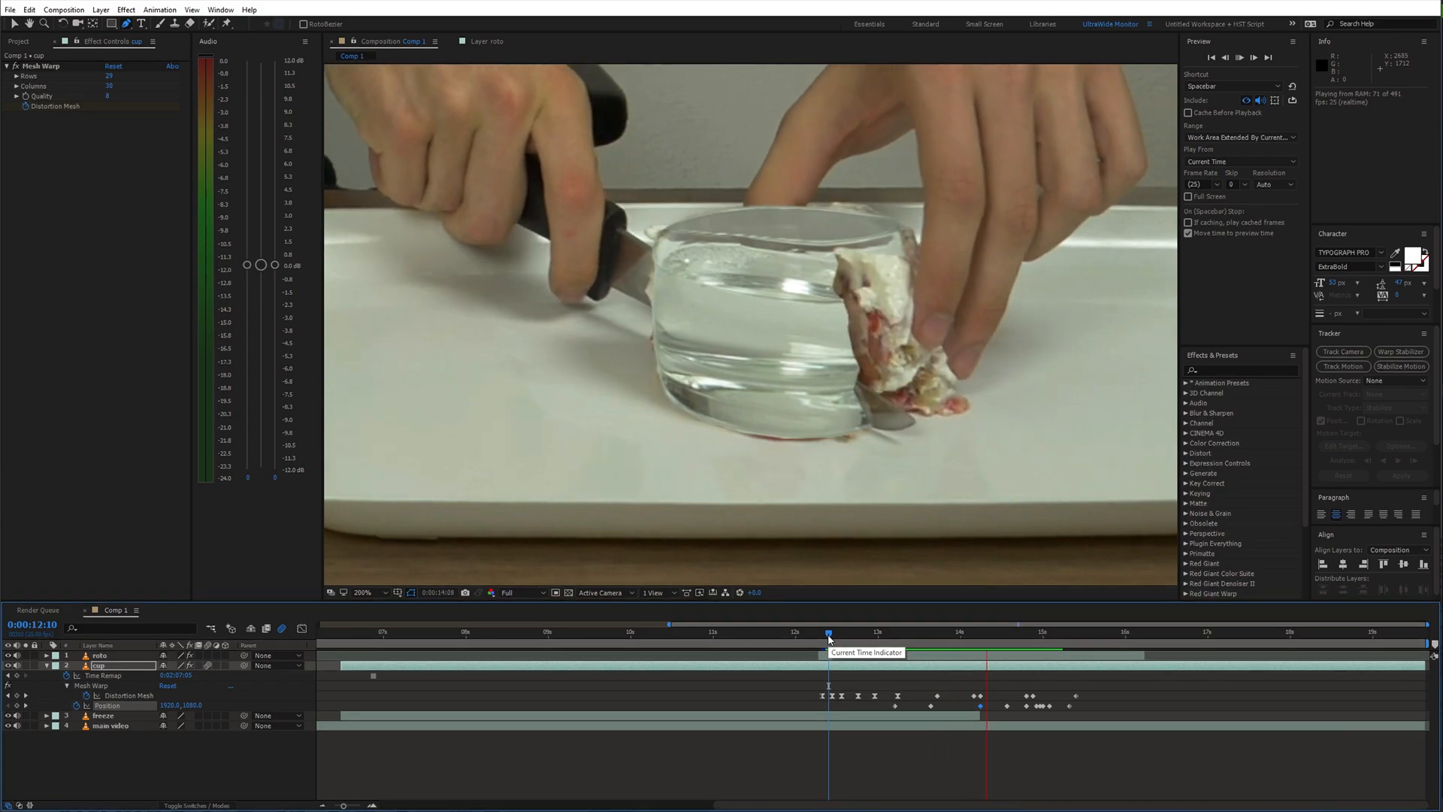
pyautogui.moveTo(829, 633); pyautogui.dragTo(929, 633)
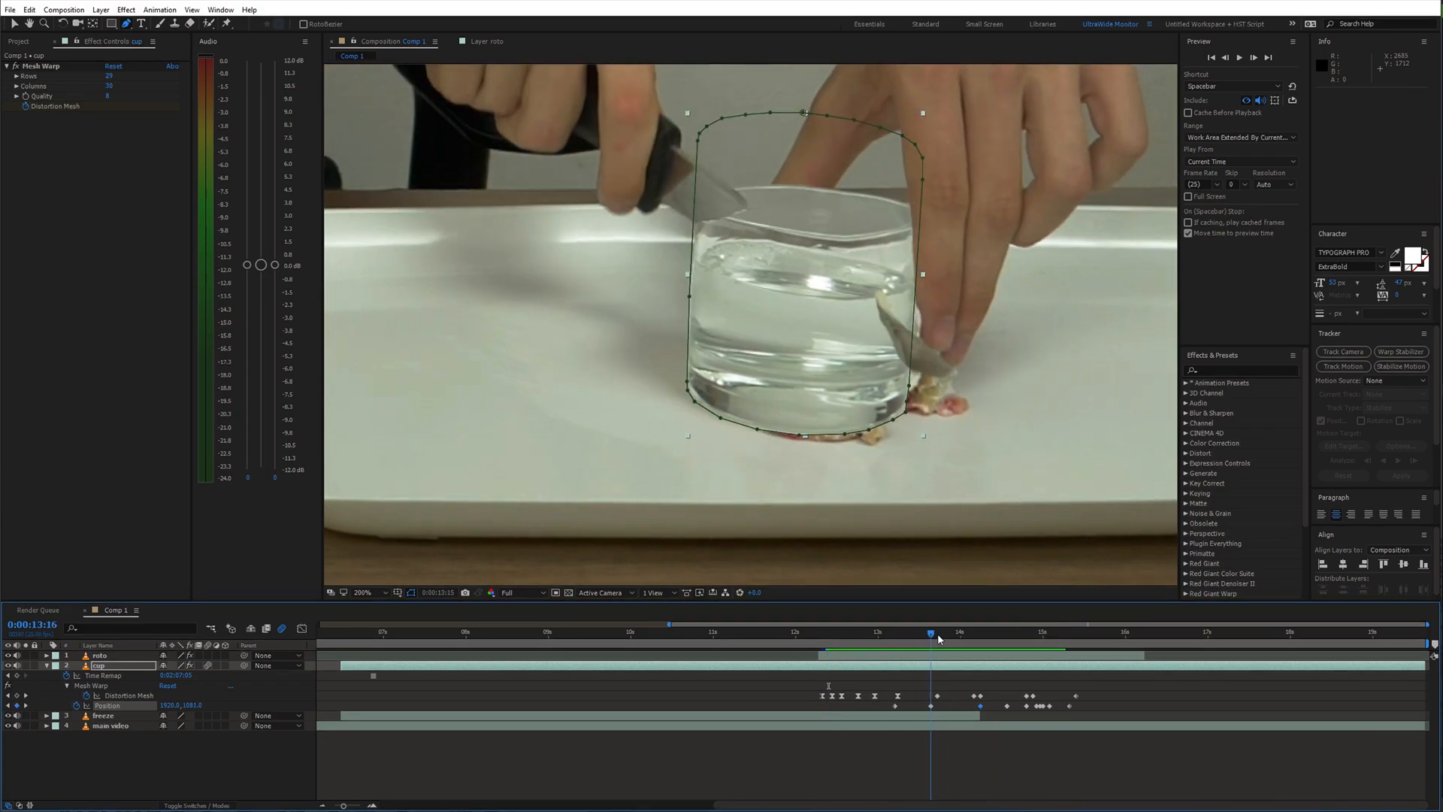
pyautogui.click(825, 633)
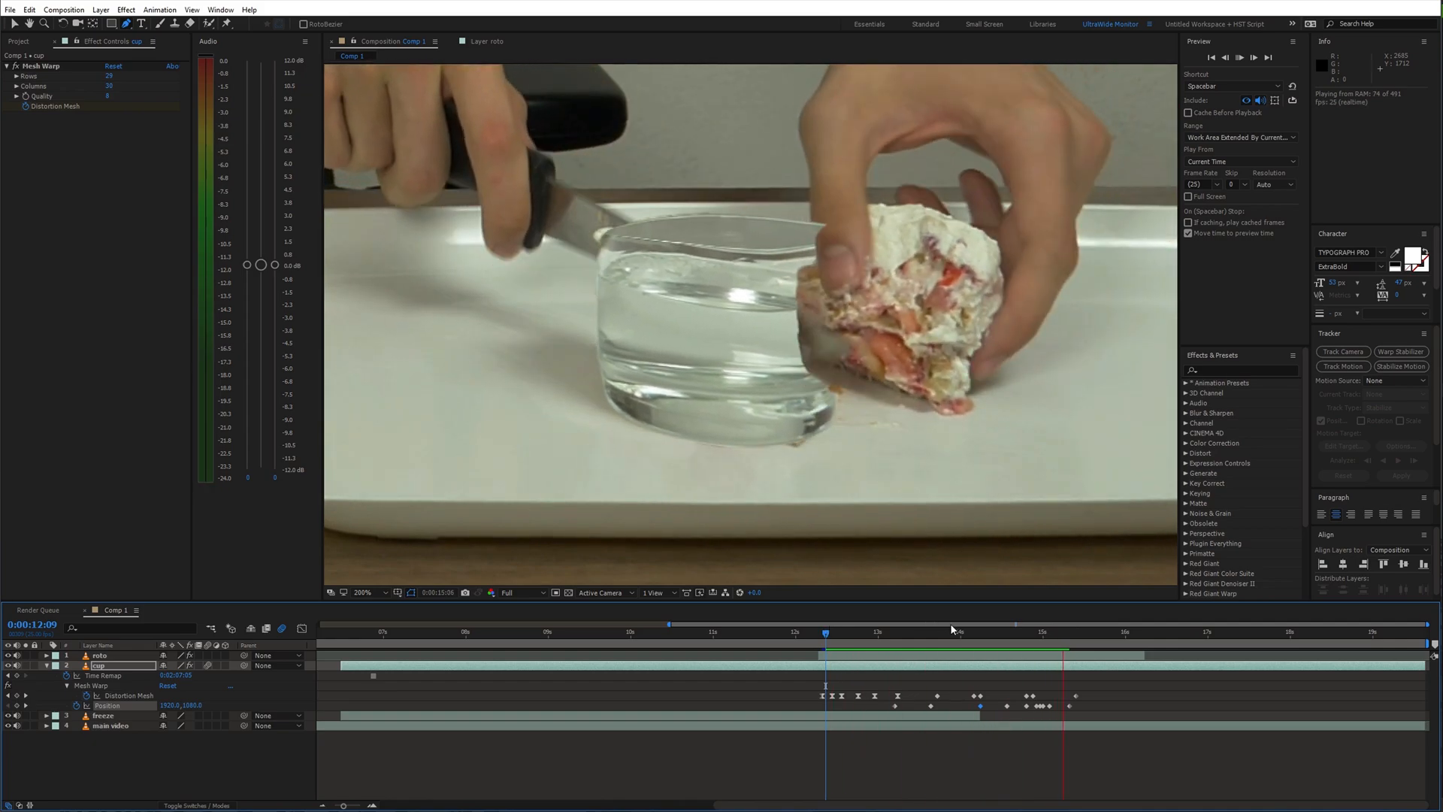
# - Pre-compose the cup layer as 'cup', moving all attributes into the new composition
pyautogui.rightClick(121, 666)
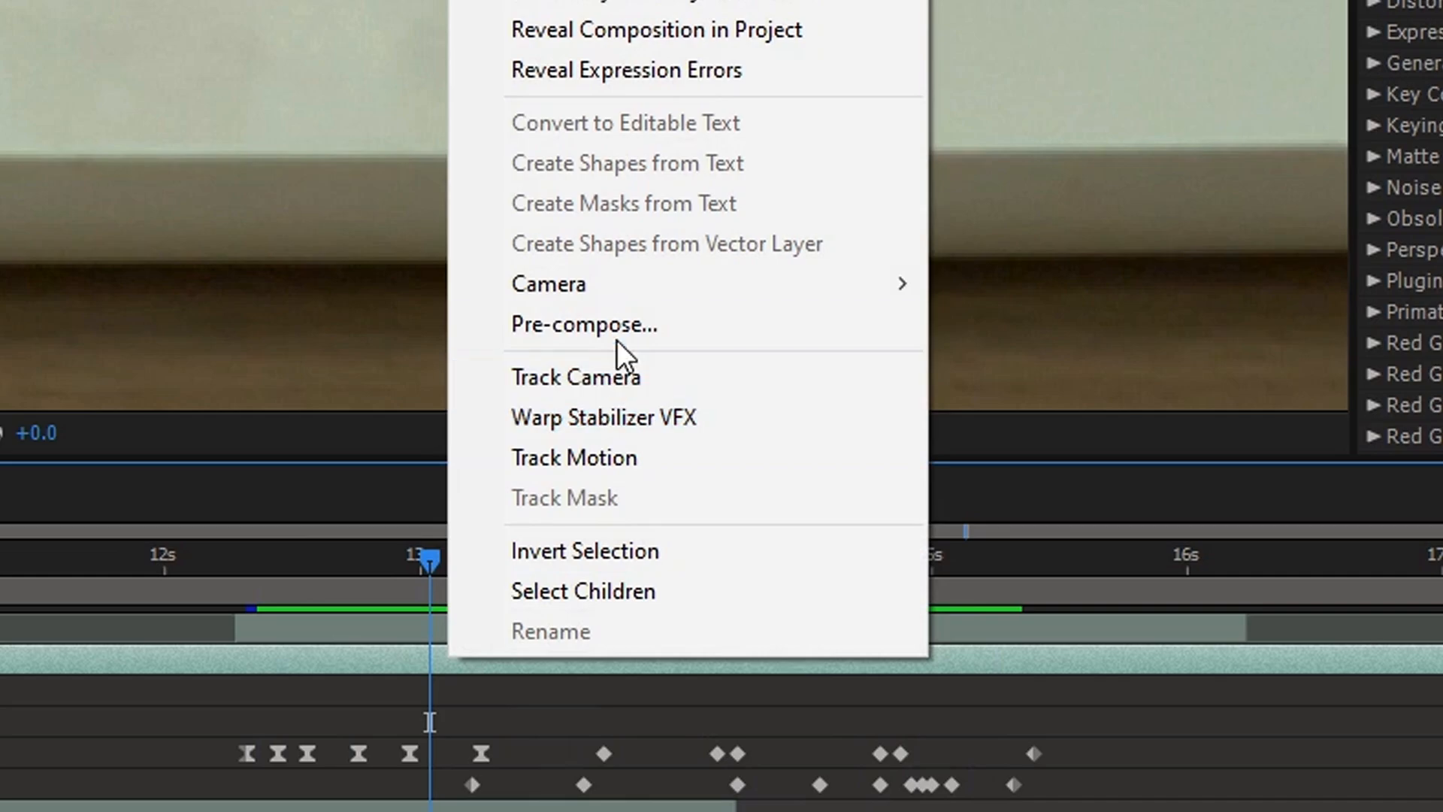
pyautogui.click(582, 325)
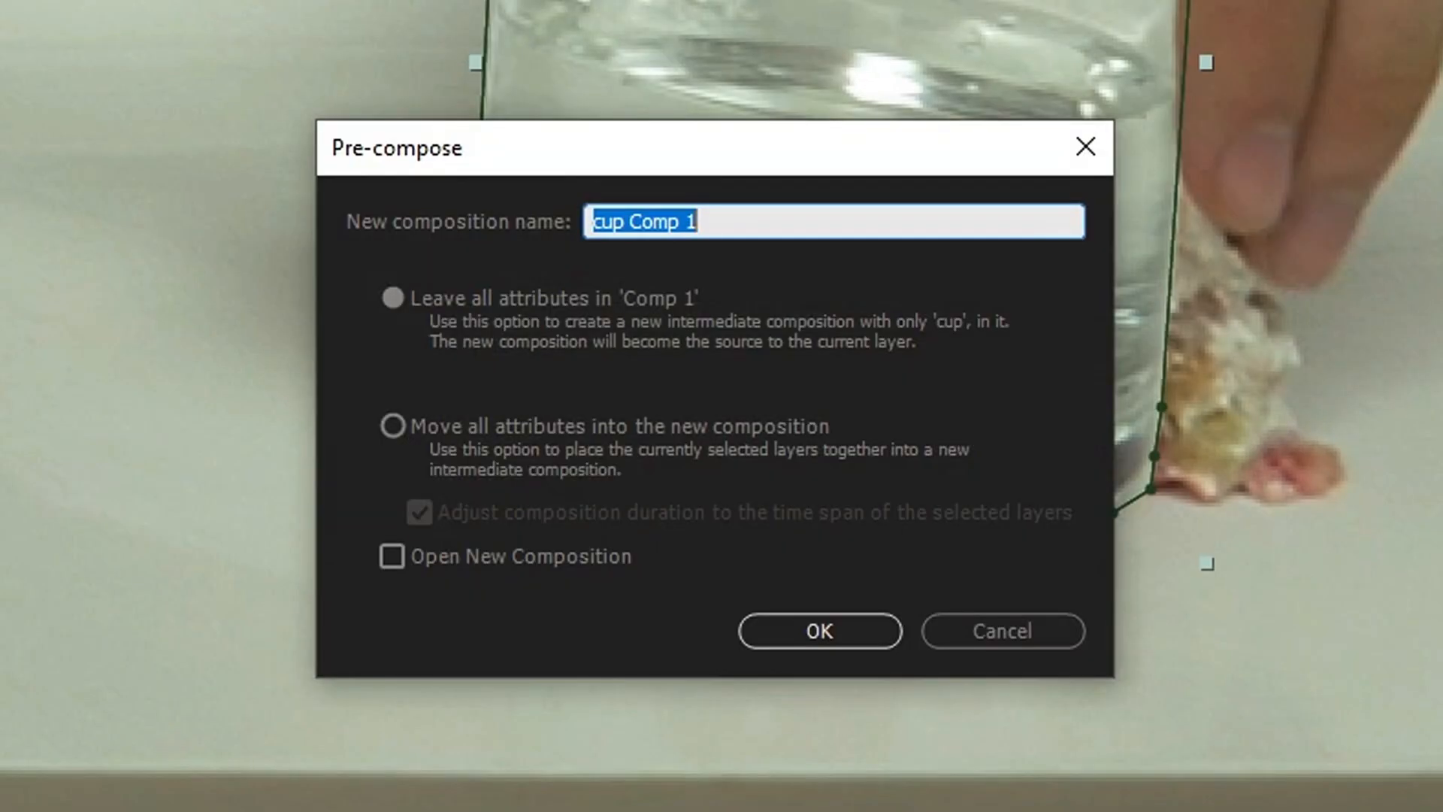
pyautogui.click(392, 426)
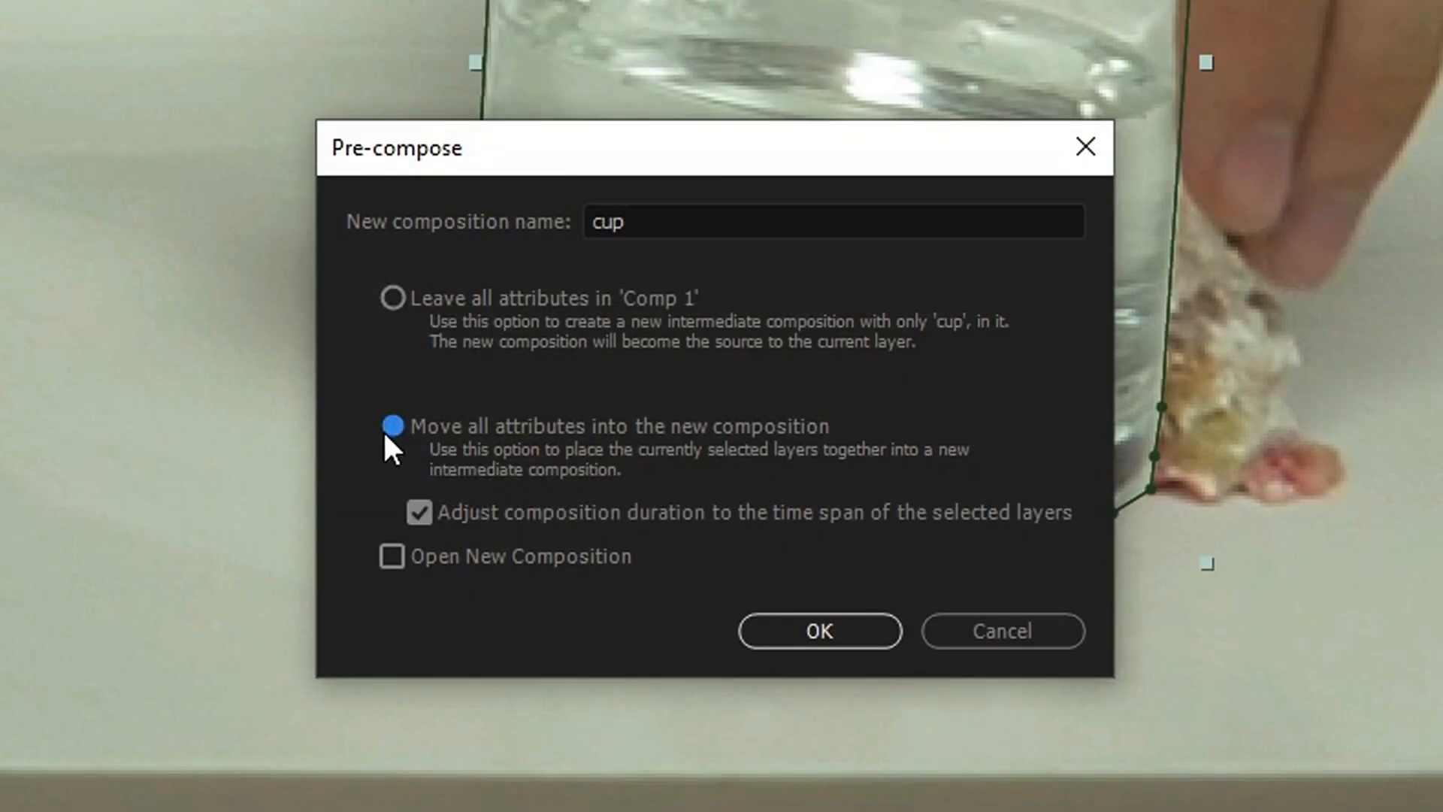
pyautogui.click(818, 630)
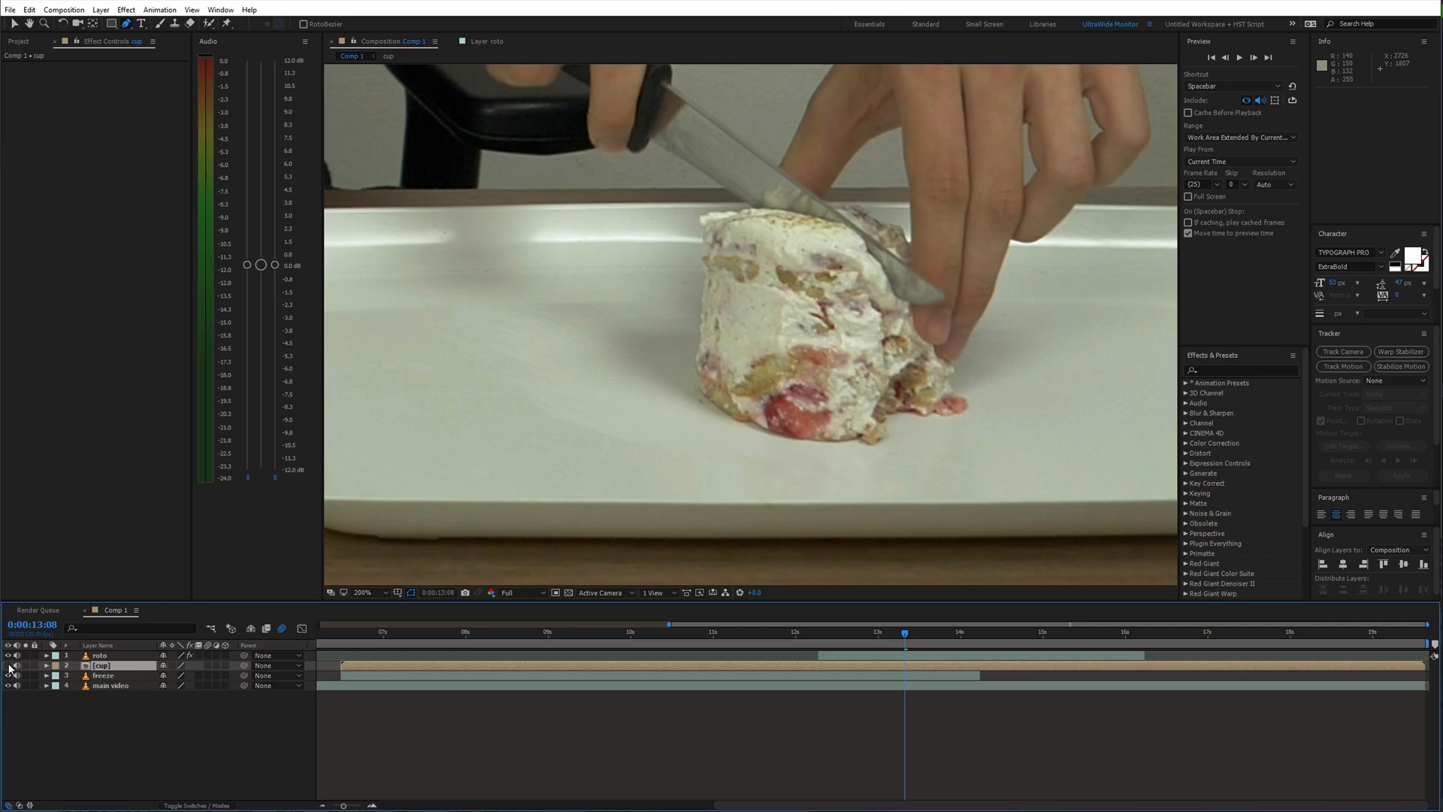
pyautogui.moveTo(743, 208)
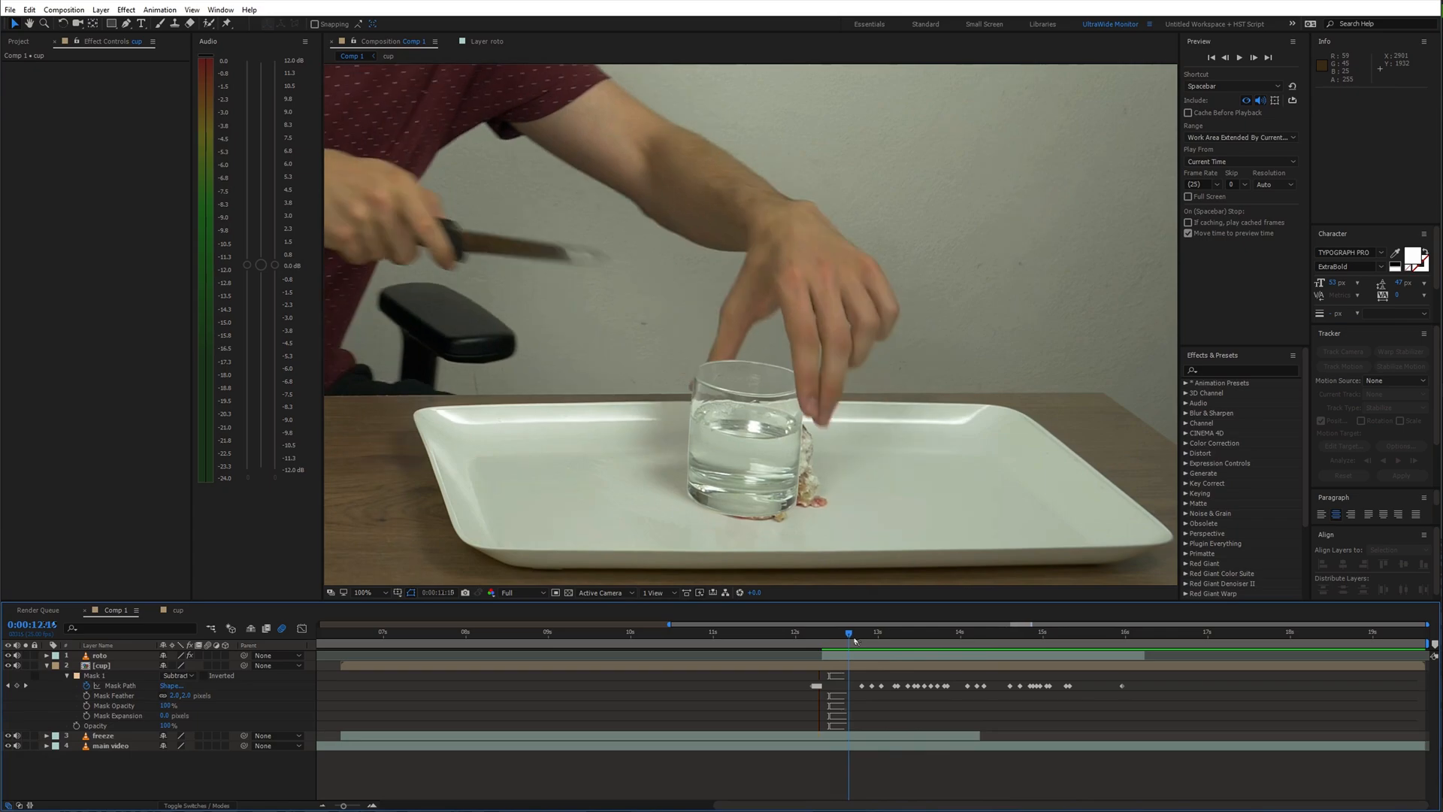
# - Duplicate the footage as main video 3 with a keyframed Add mask and Opacity bringing the hand and cake over the glass
pyautogui.click(785, 633)
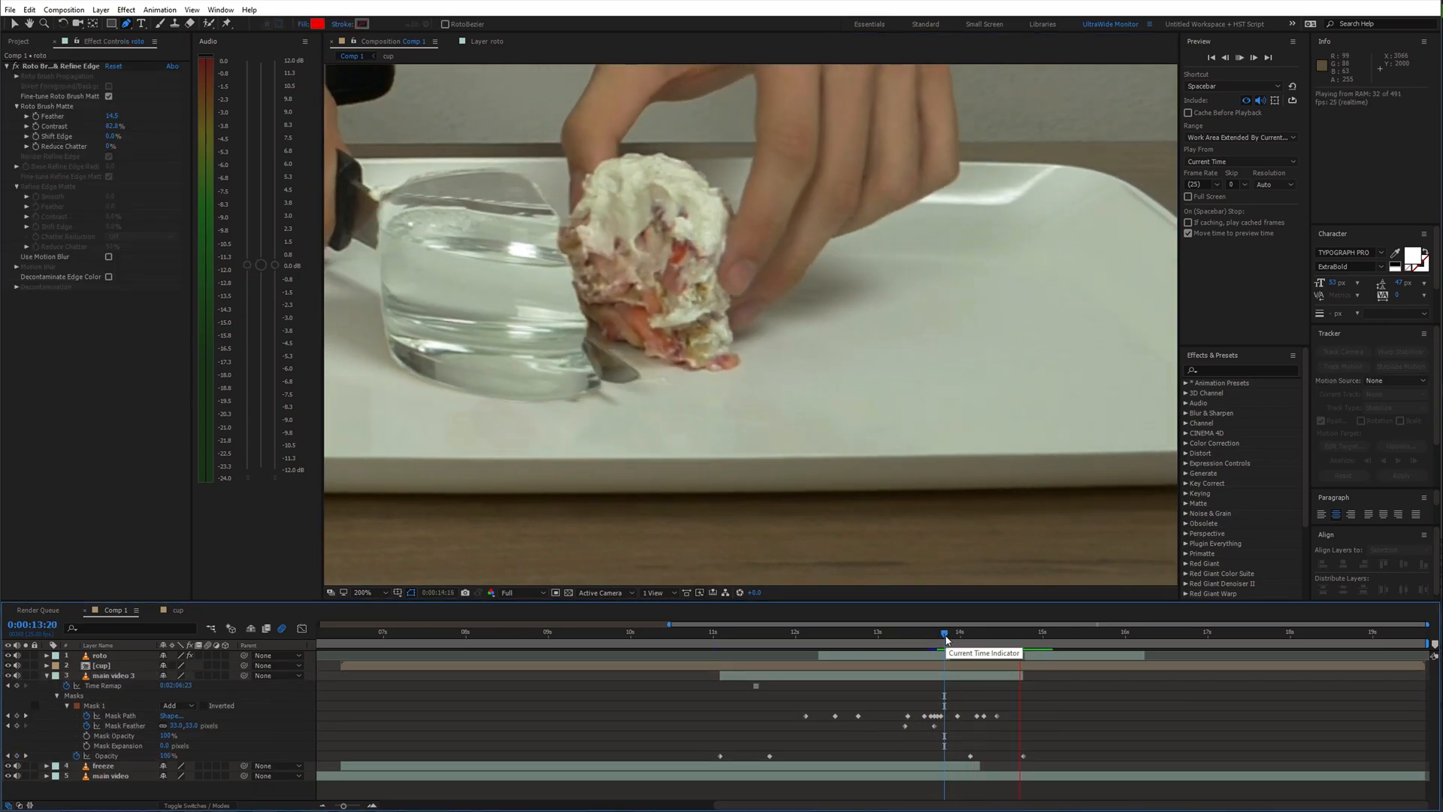
pyautogui.click(899, 633)
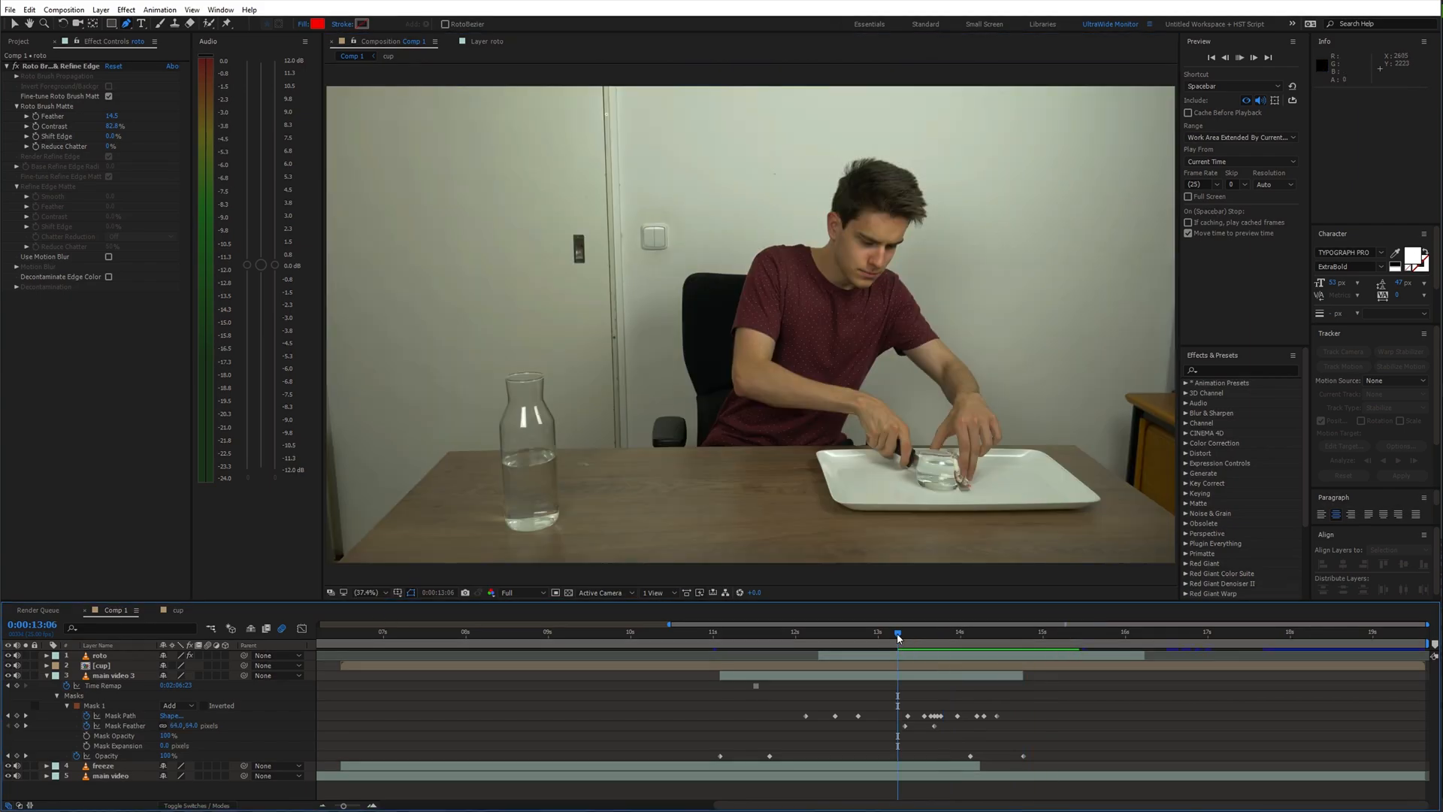